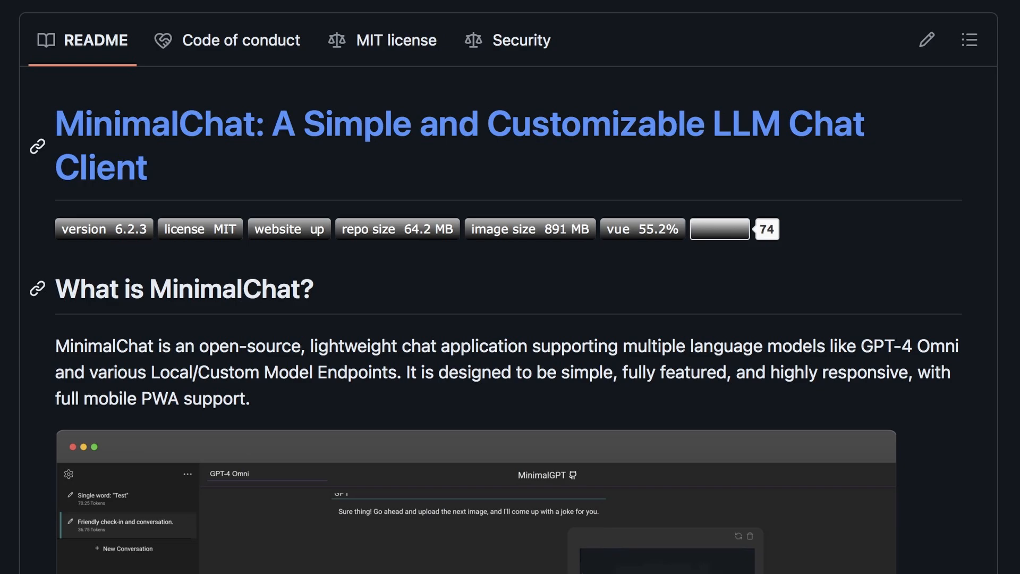
# Scroll the MinimalChat README past the overview and screenshots to the Features list.
pyautogui.scroll(-3)
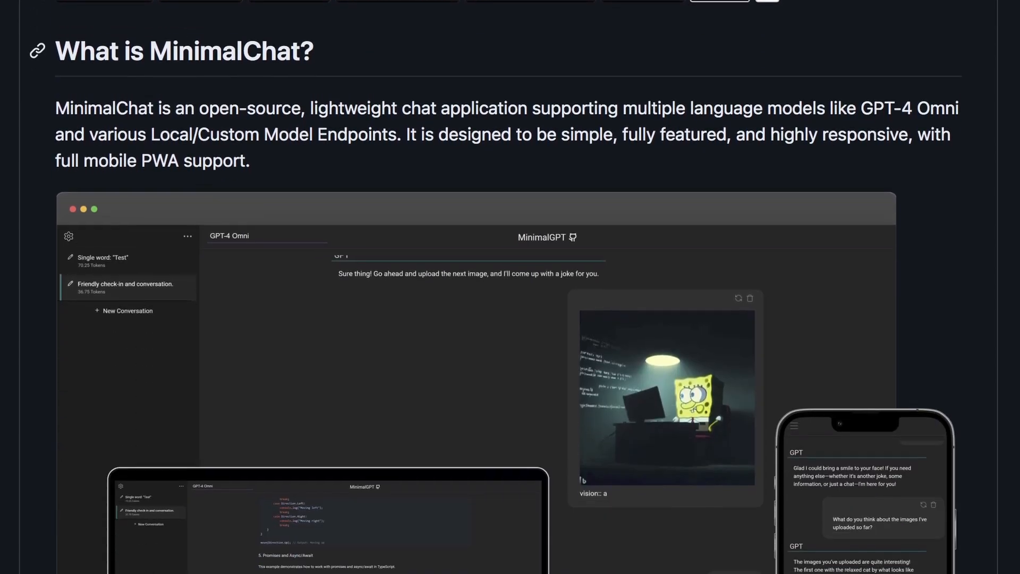
pyautogui.scroll(-3)
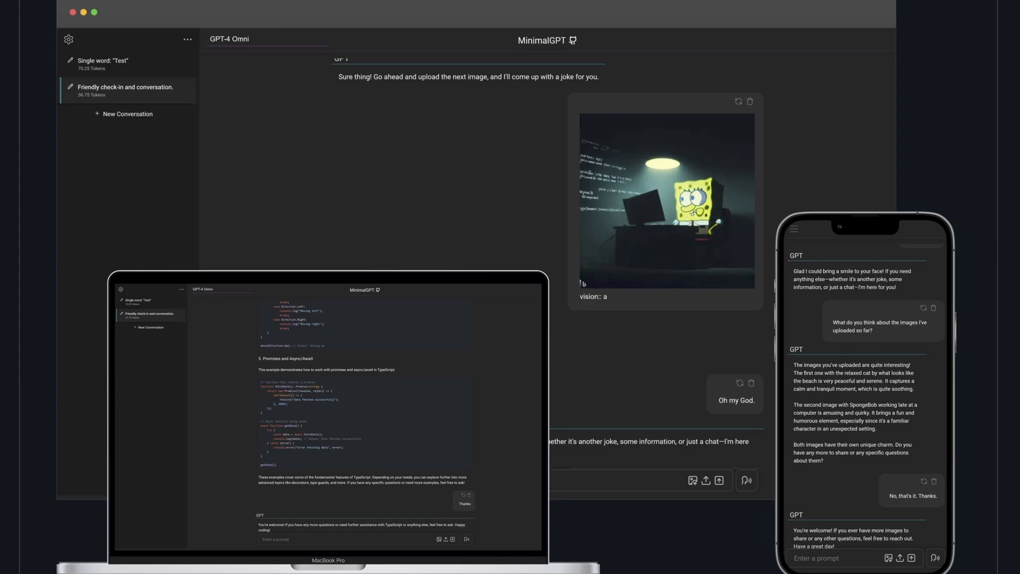
pyautogui.scroll(-3)
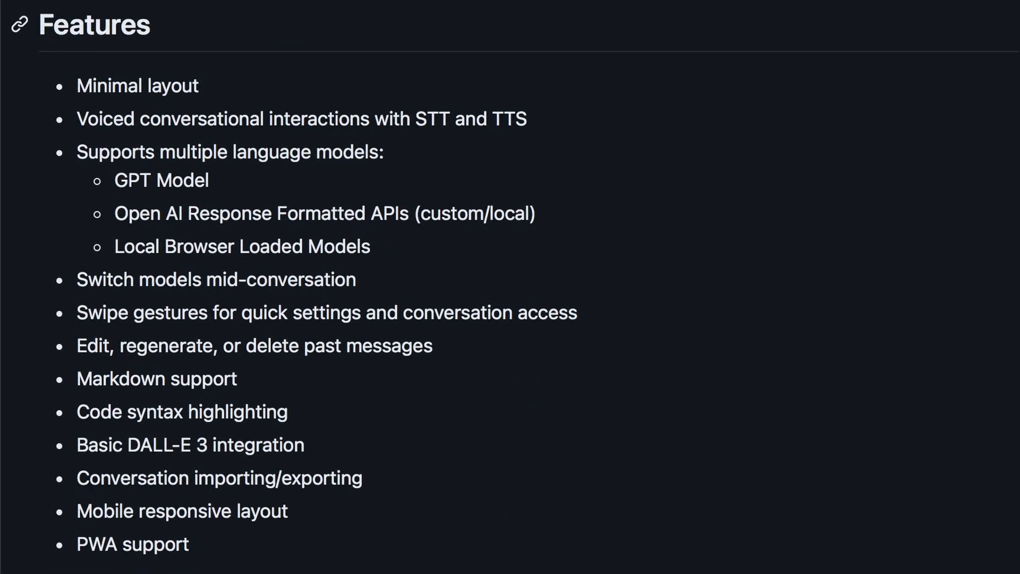
# Highlight 'Basic DALL-E 3 integration', then scroll to 'Experience the Power of Web Local LLM Models'.
pyautogui.doubleClick(136, 85)
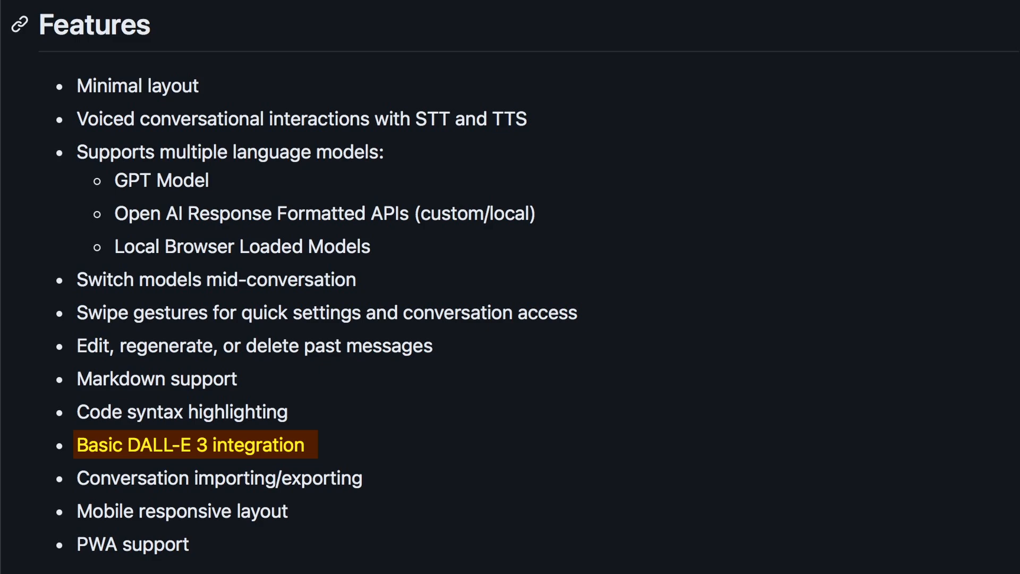
pyautogui.scroll(-3)
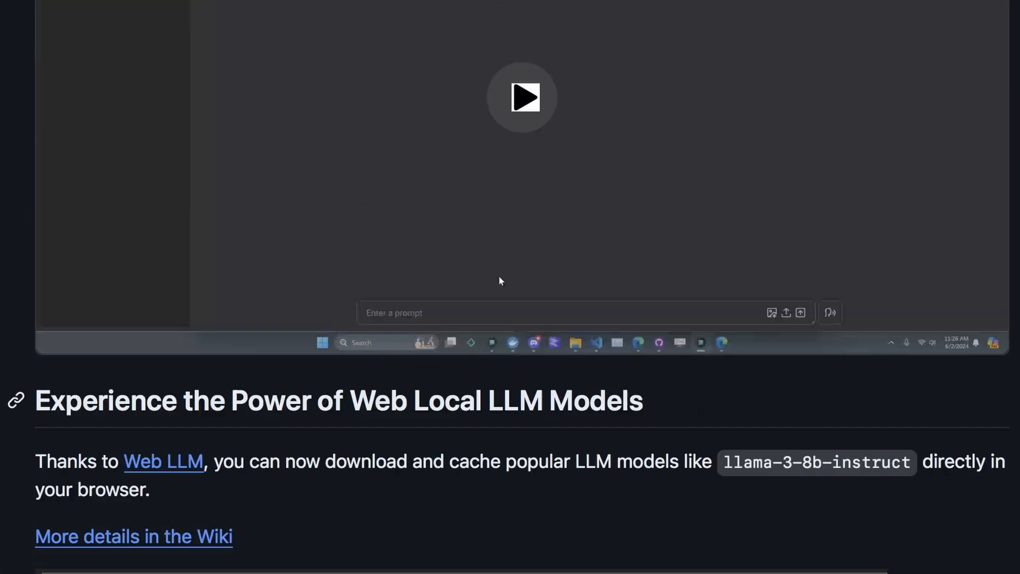
# Scroll back up to the file list, contributors, languages and README header.
pyautogui.scroll(3)
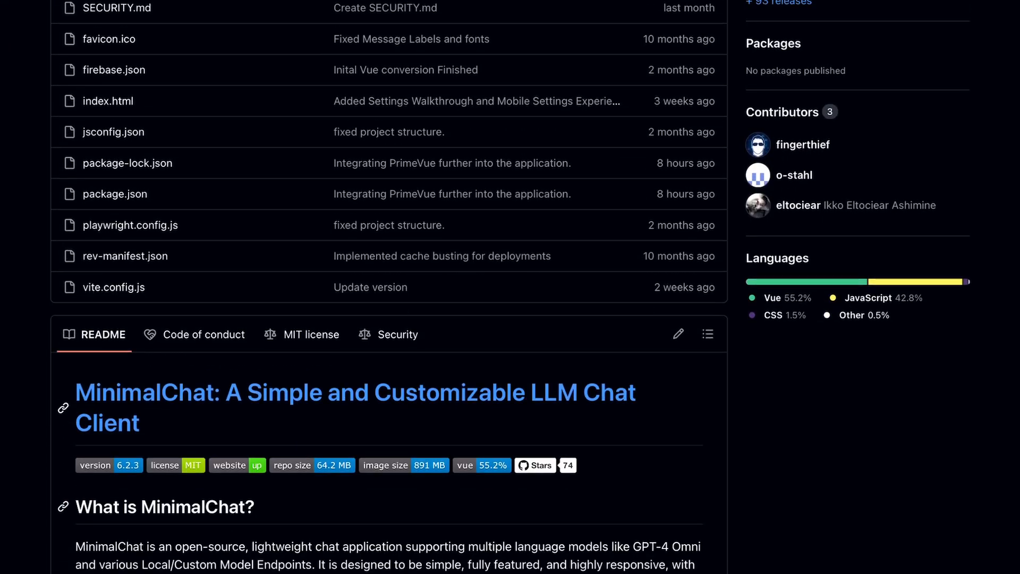
# Scroll to the top of the minimal-chat repository page and click near the latest commit row.
pyautogui.scroll(-3)
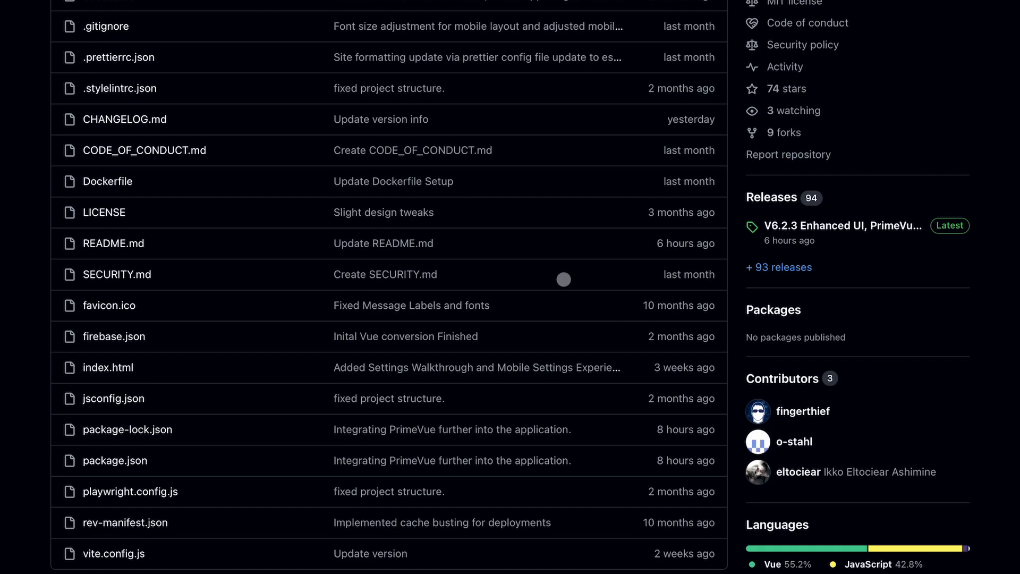
pyautogui.scroll(3)
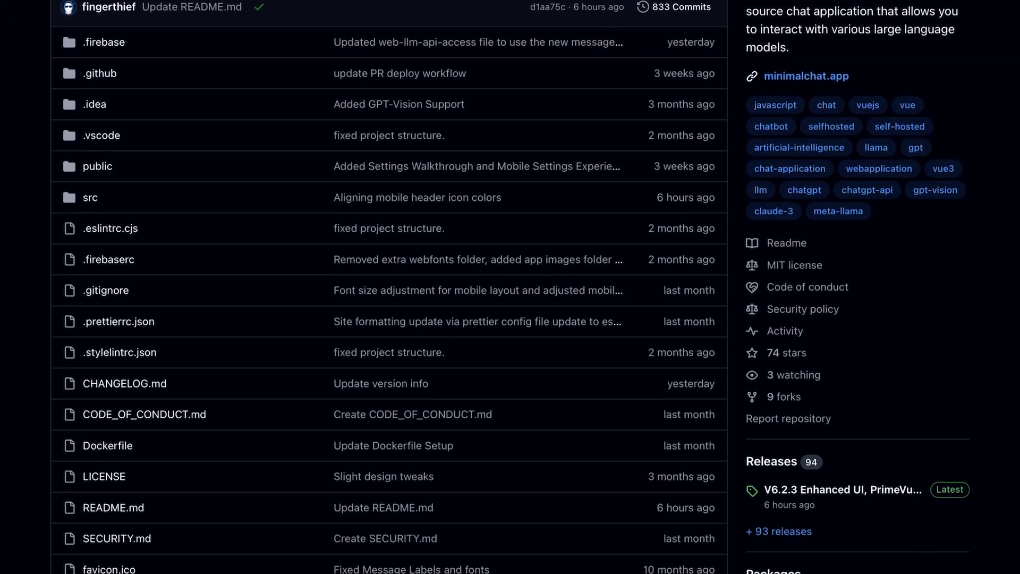
pyautogui.scroll(-3)
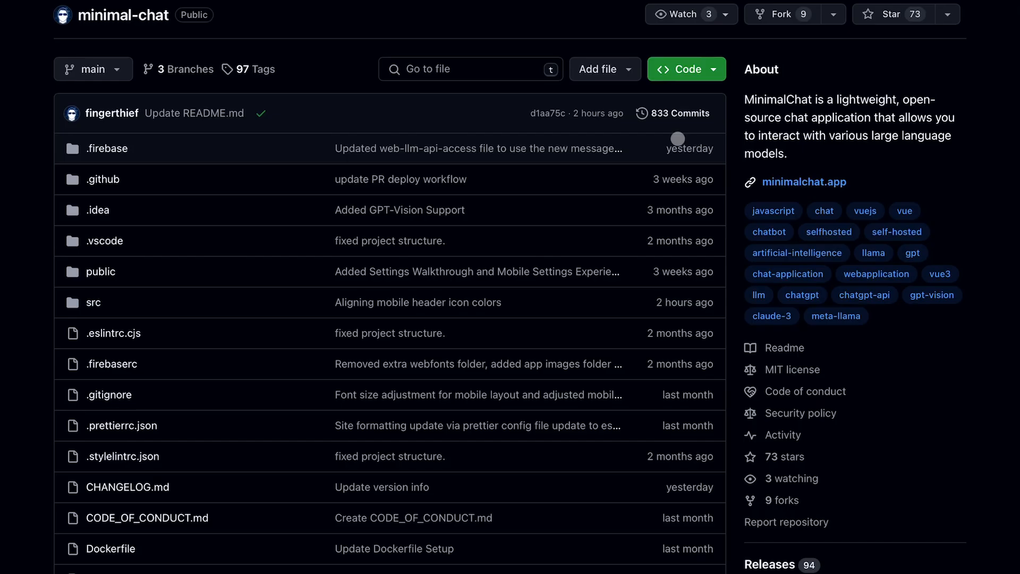
pyautogui.click(682, 69)
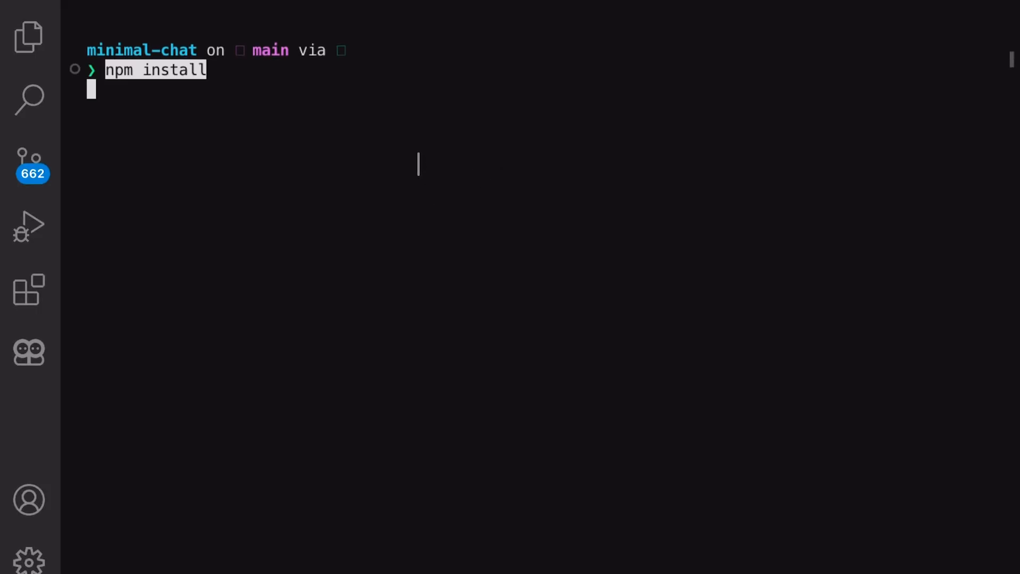
# Run npm run build and the preview server, then open the app on port 4173.
pyautogui.press('Return')
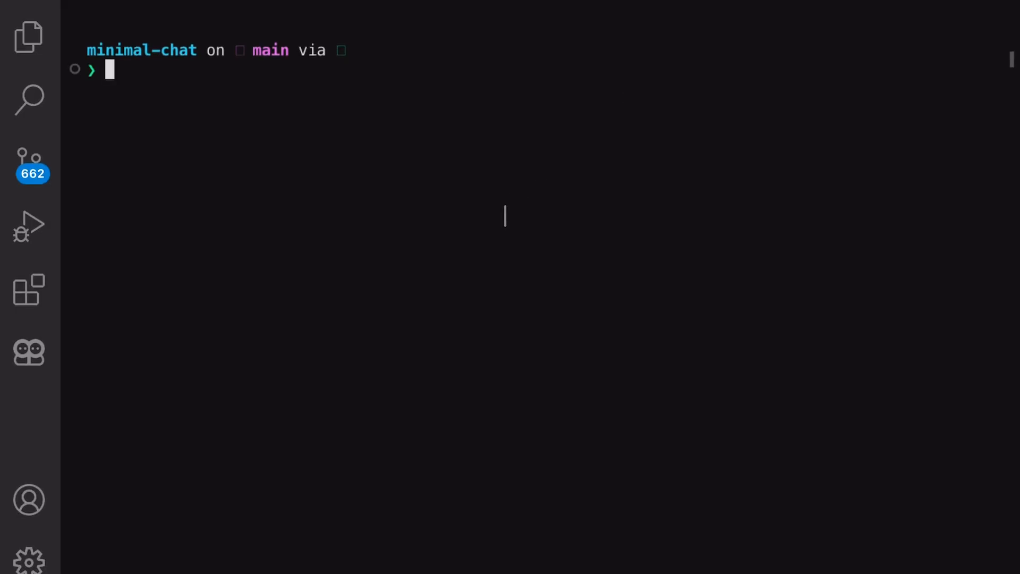
pyautogui.write('npm run build')
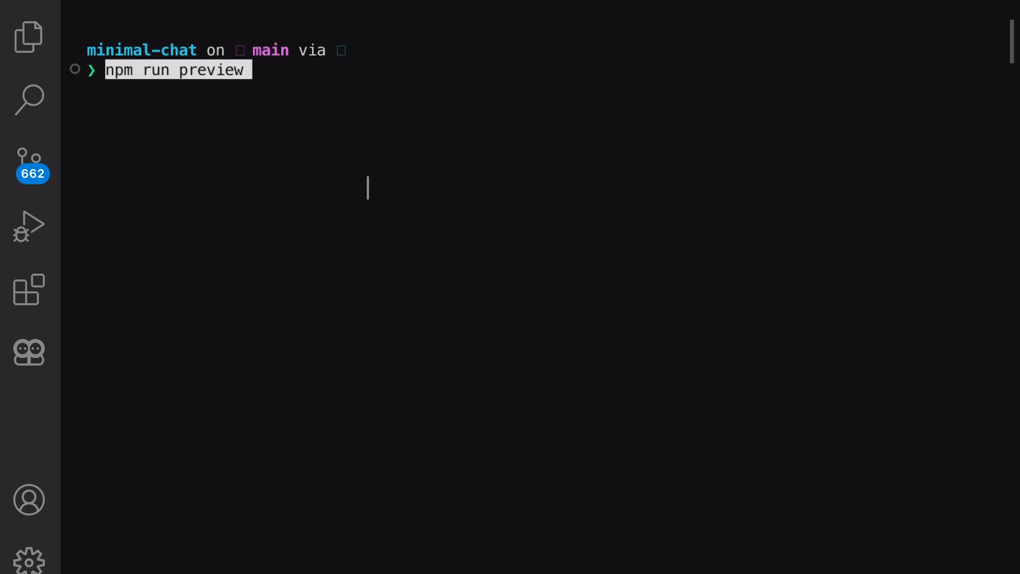
pyautogui.press('Return')
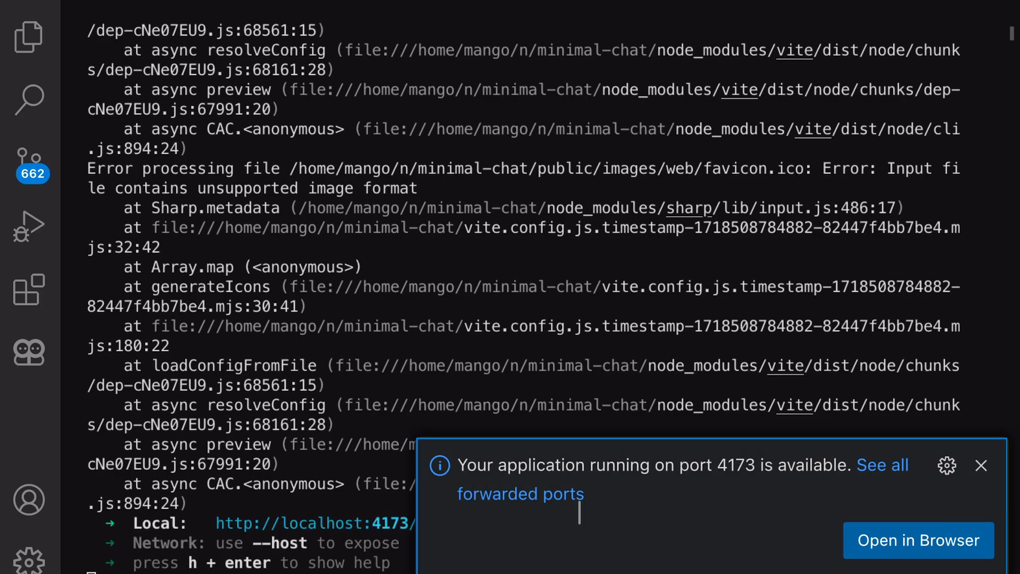
pyautogui.click(918, 540)
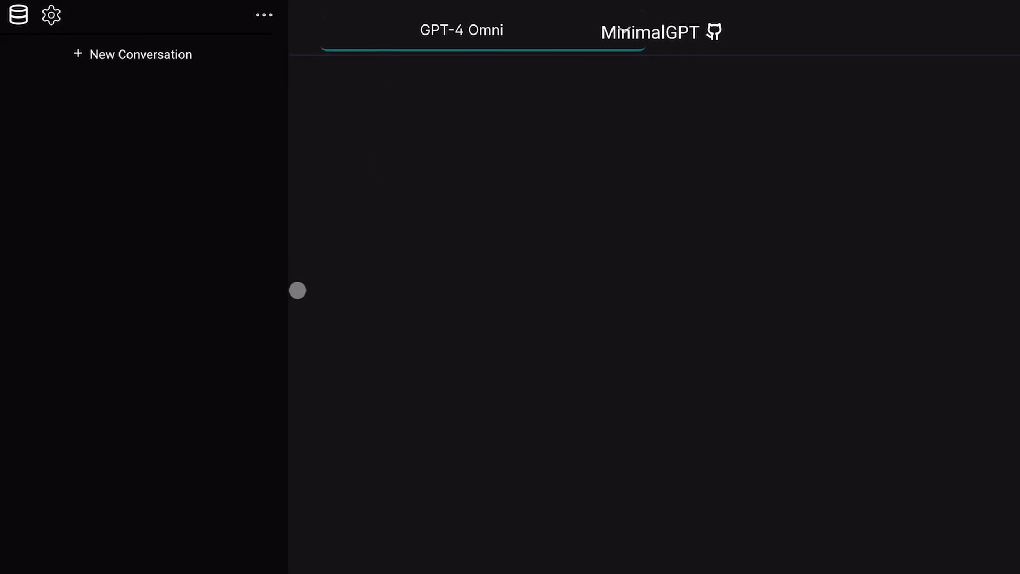
pyautogui.moveTo(516, 243)
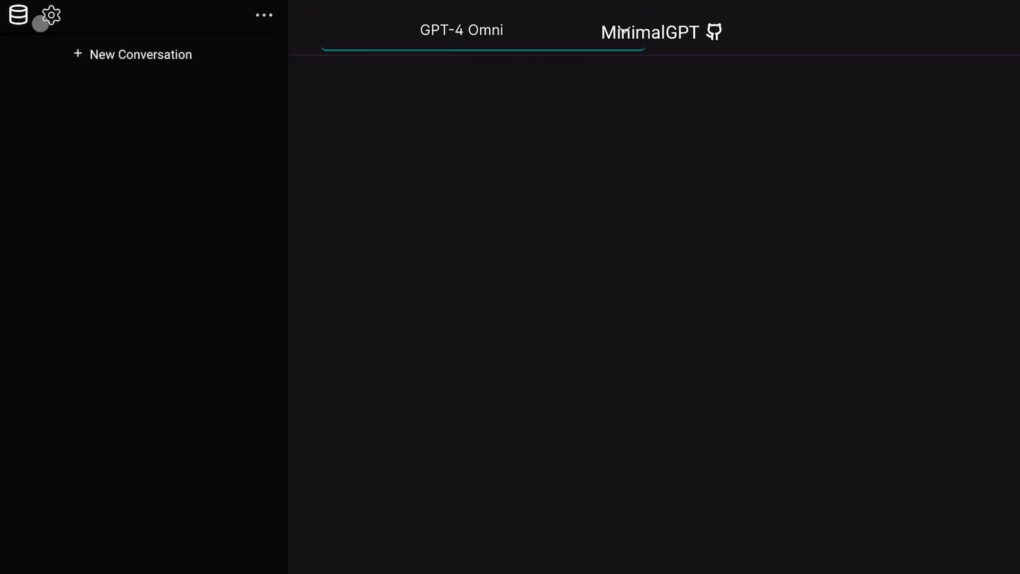
pyautogui.moveTo(17, 16)
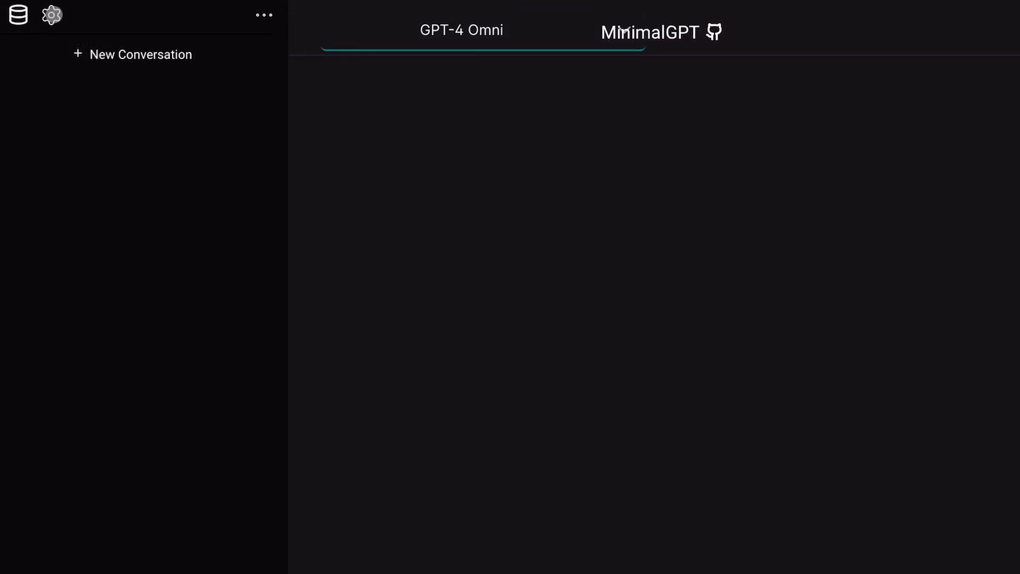
# Open Configuration from the gear icon at the top of the sidebar.
pyautogui.click(51, 14)
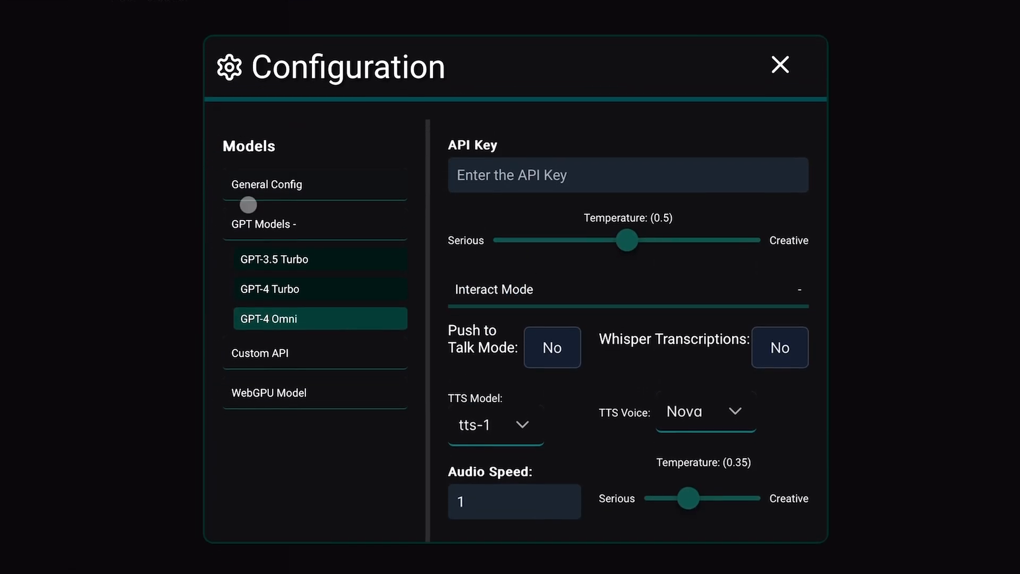
pyautogui.click(266, 184)
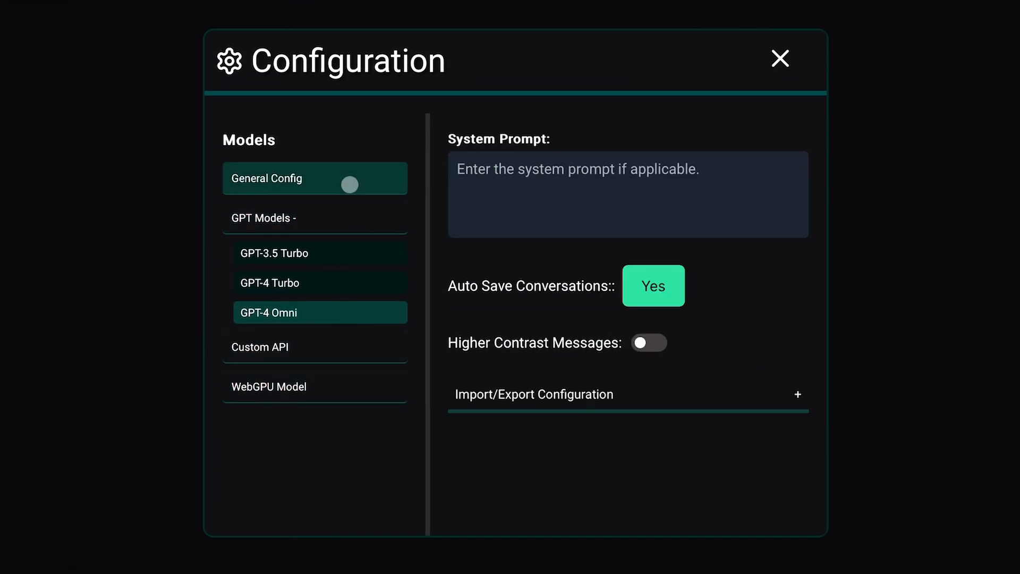
pyautogui.click(627, 193)
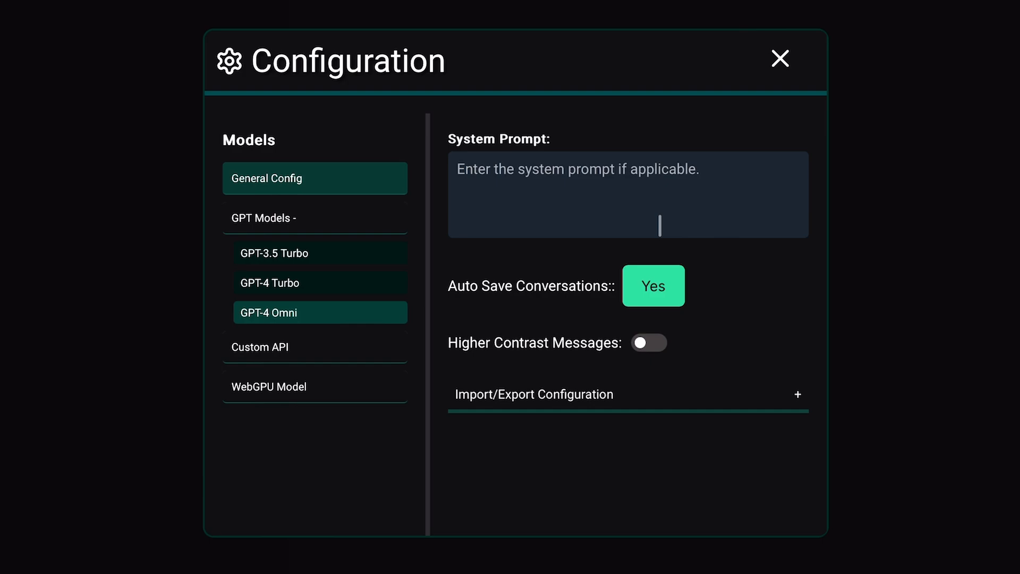
pyautogui.click(648, 343)
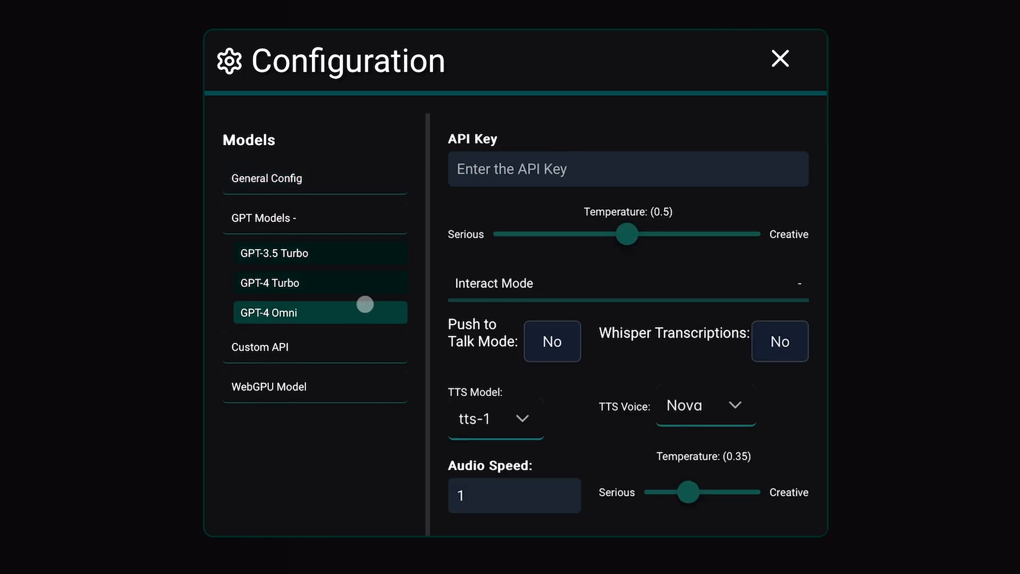
# Focus the empty API Key field and scroll down to the voice and DALL-E options.
pyautogui.click(627, 169)
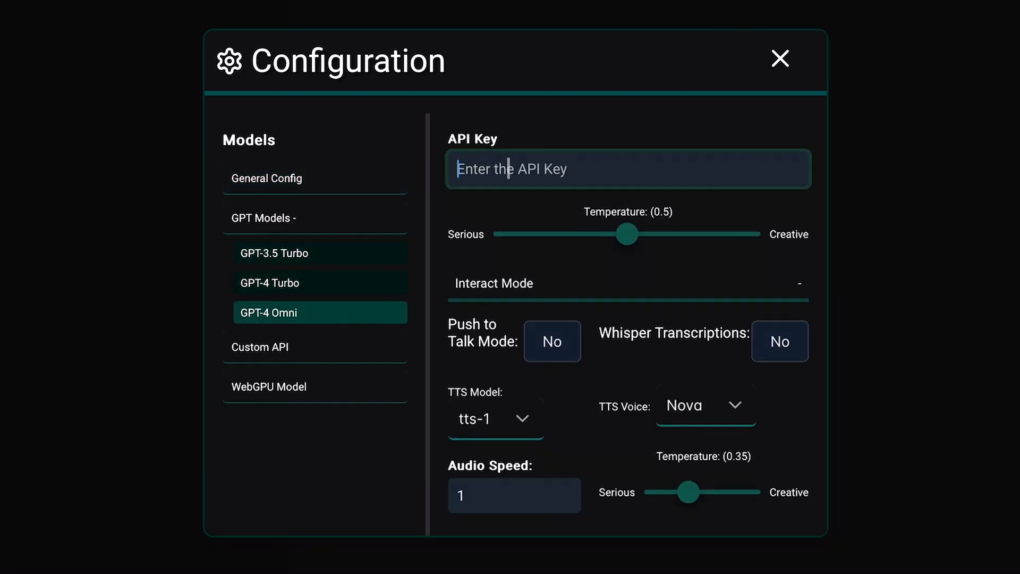
pyautogui.scroll(-3)
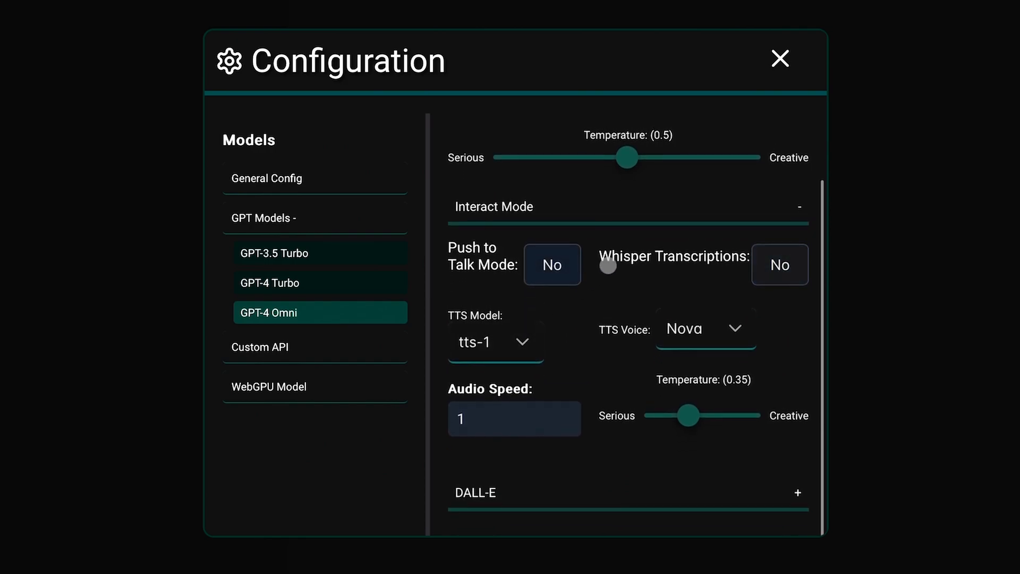
pyautogui.moveTo(551, 264)
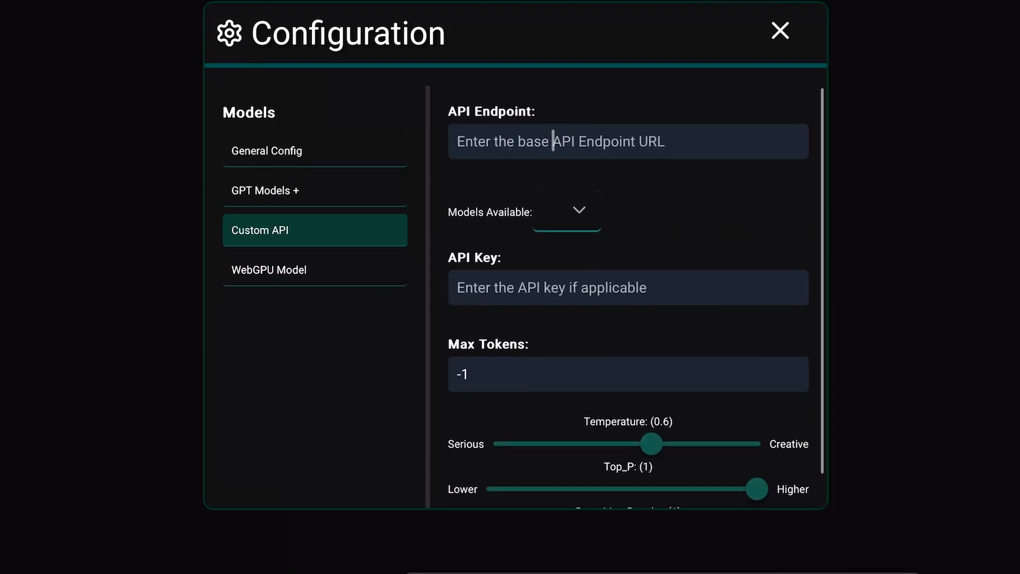
# Browse Custom API and the WebGPU model list, expand GPT Models, then close Configuration.
pyautogui.click(577, 211)
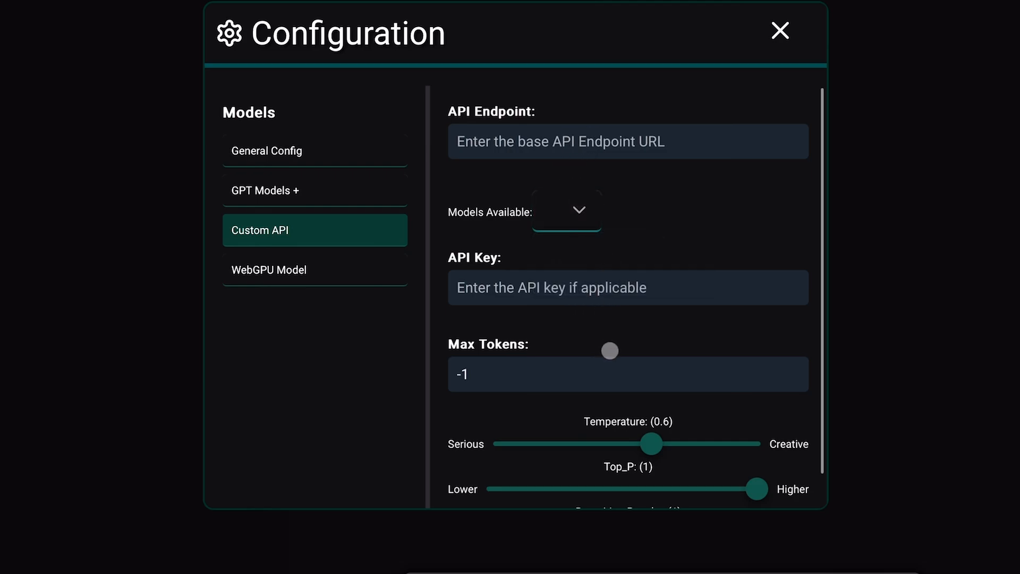
pyautogui.scroll(-3)
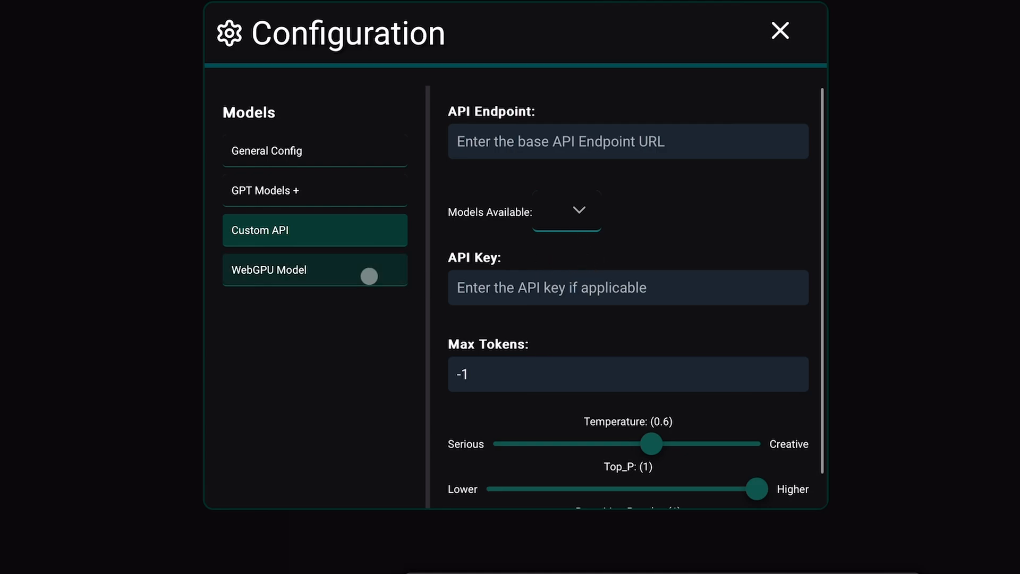
pyautogui.click(314, 269)
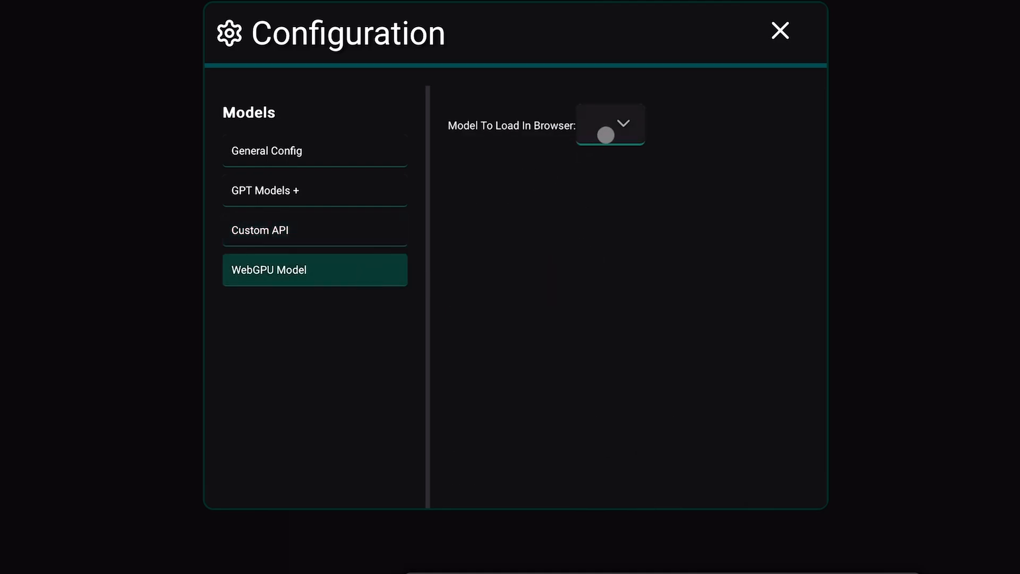
pyautogui.click(608, 124)
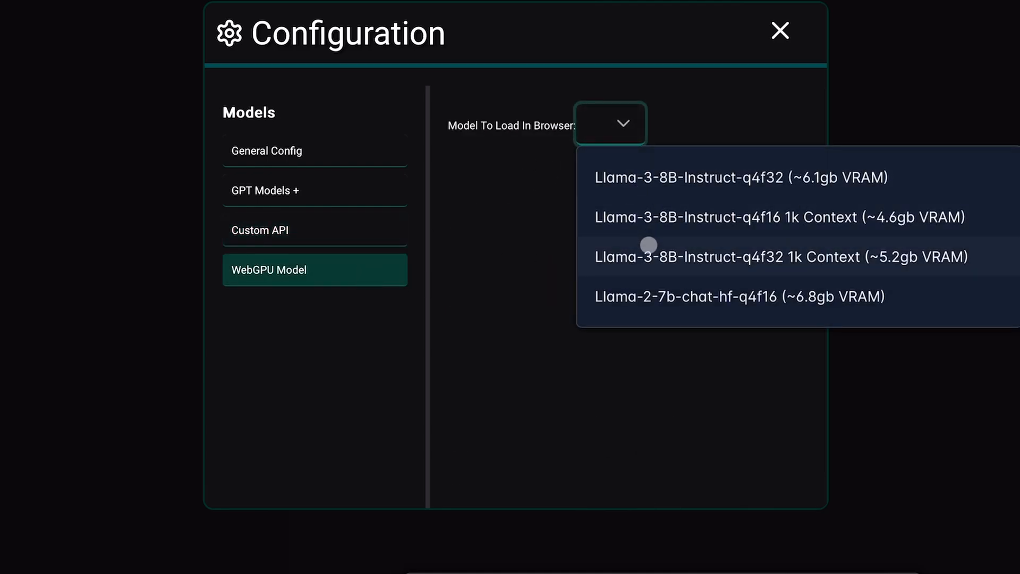
pyautogui.scroll(-3)
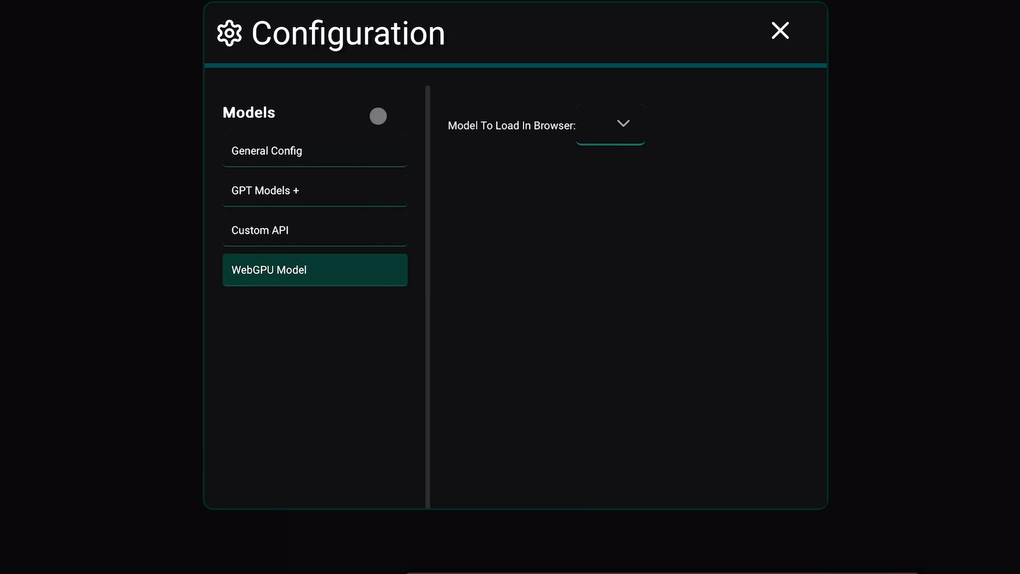
pyautogui.click(314, 190)
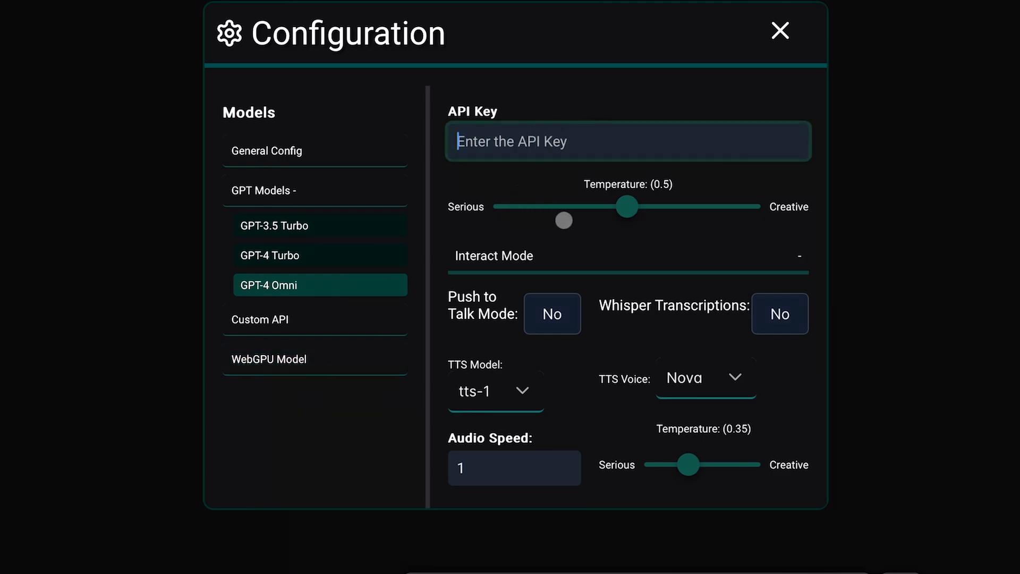
pyautogui.moveTo(802, 107)
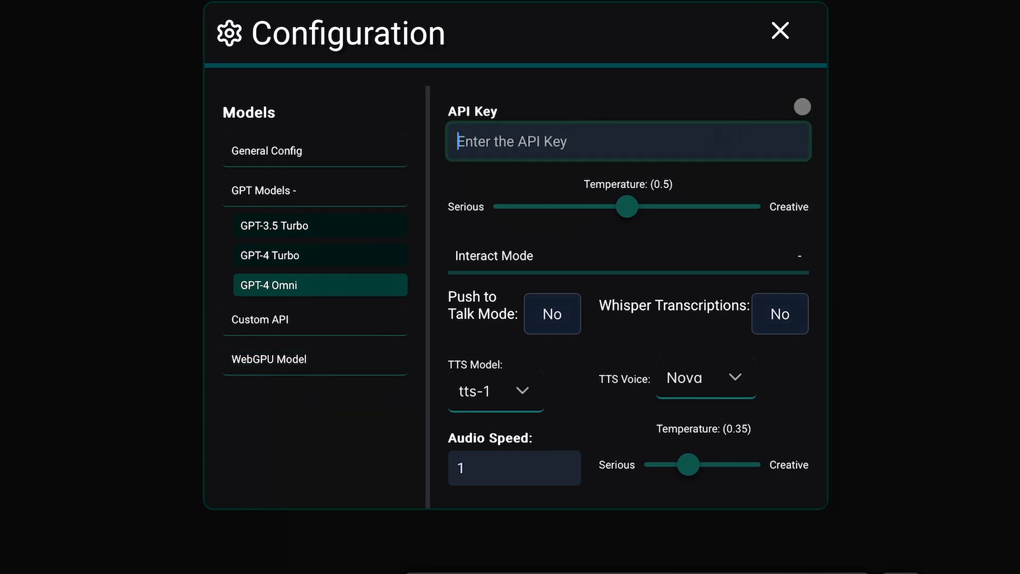
pyautogui.click(780, 31)
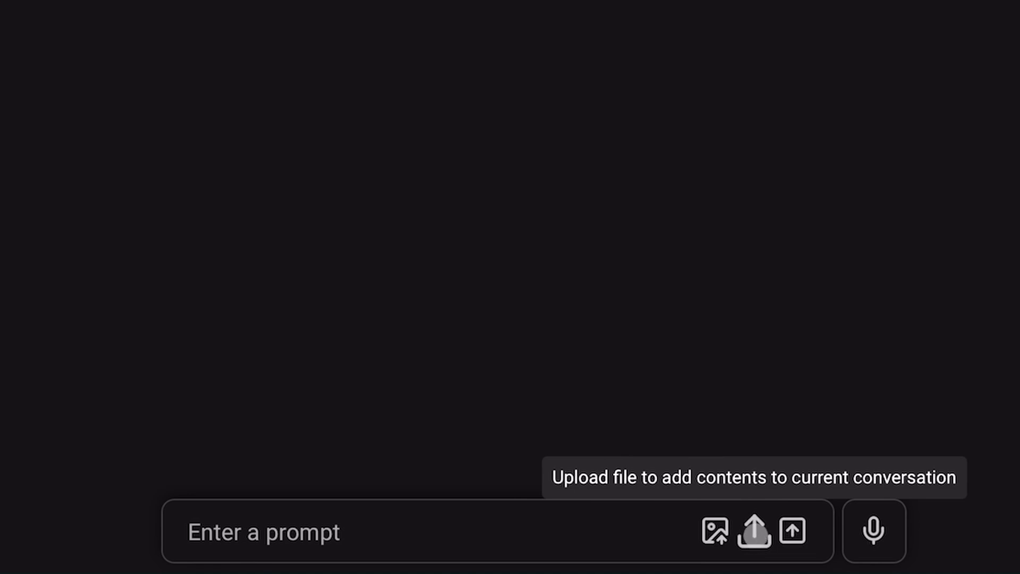
pyautogui.moveTo(874, 530)
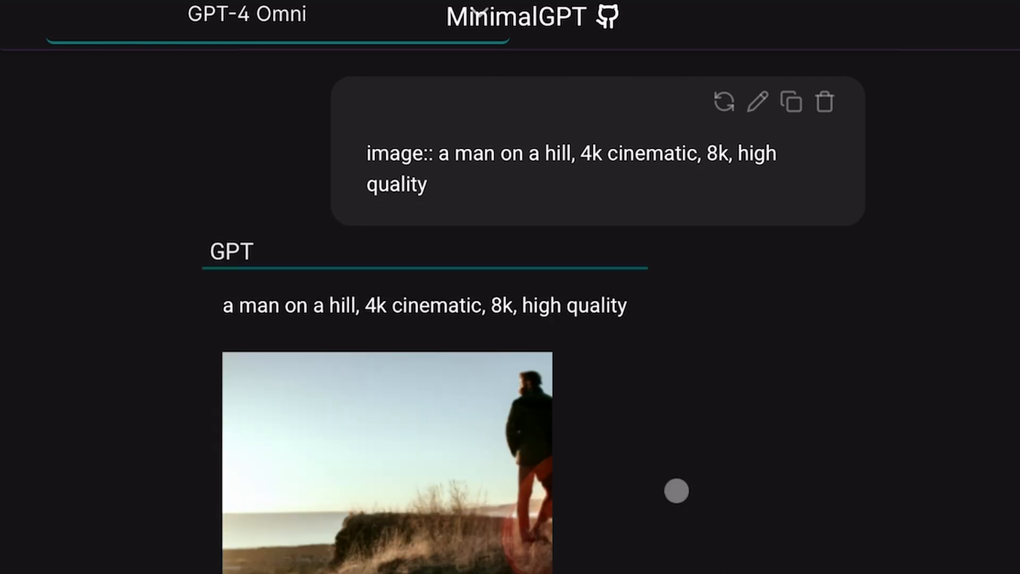
# Scroll down to GPT's description of the silhouetted figure watching a sunset from a hill.
pyautogui.scroll(-3)
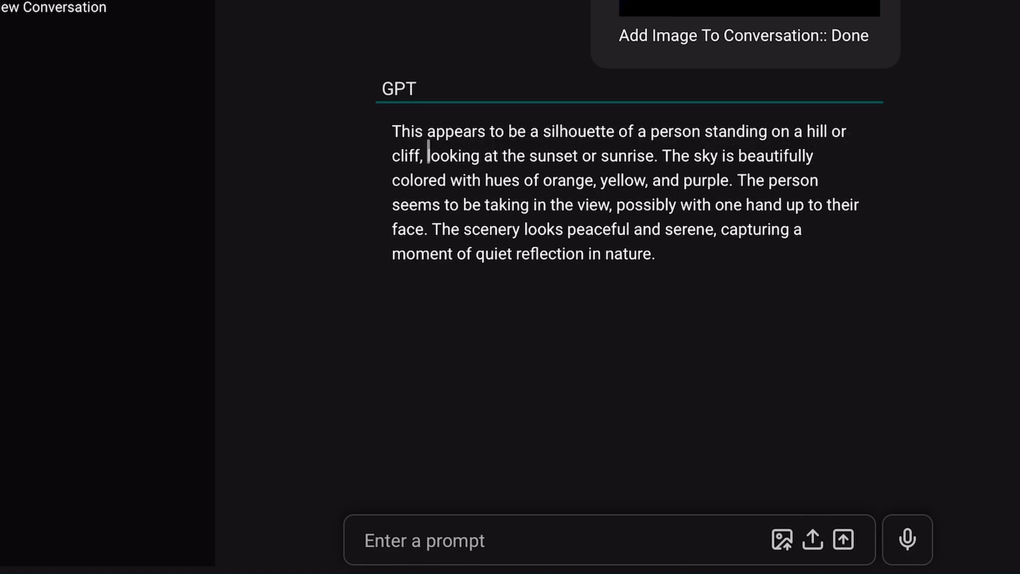
pyautogui.moveTo(759, 214)
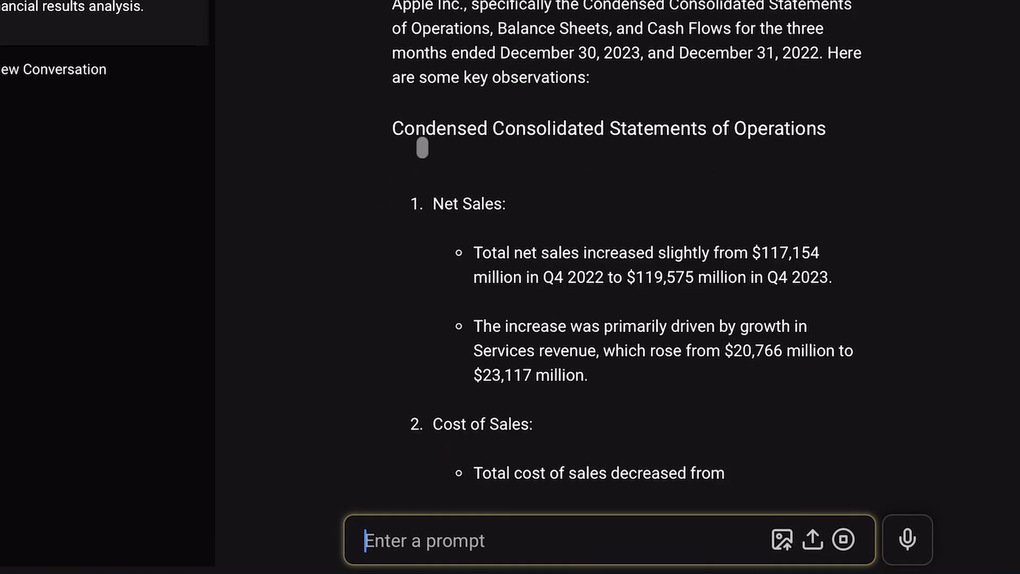
# Scroll through GPT's analysis of the Apple Inc. financial statements PDF.
pyautogui.scroll(-3)
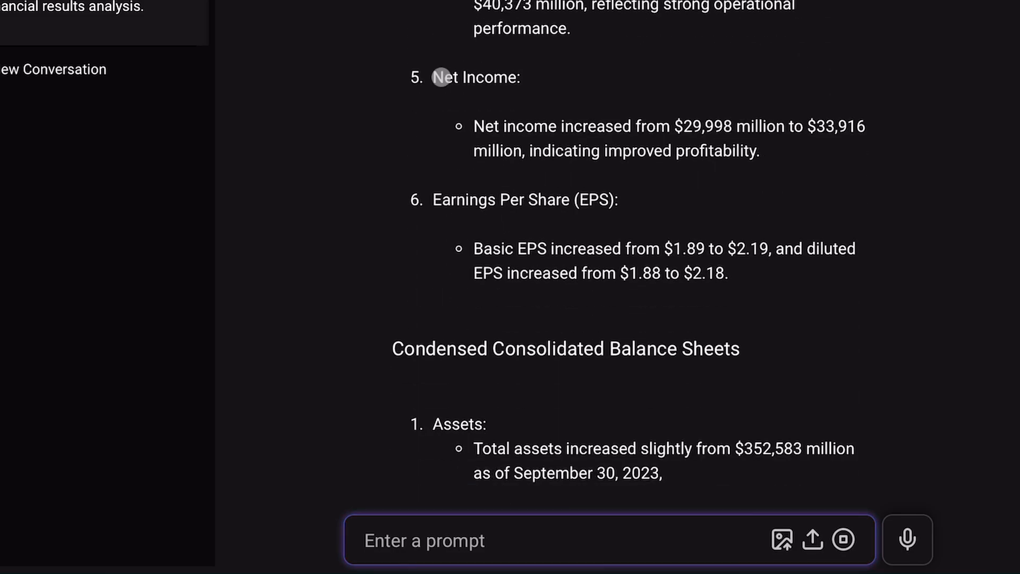
pyautogui.scroll(-3)
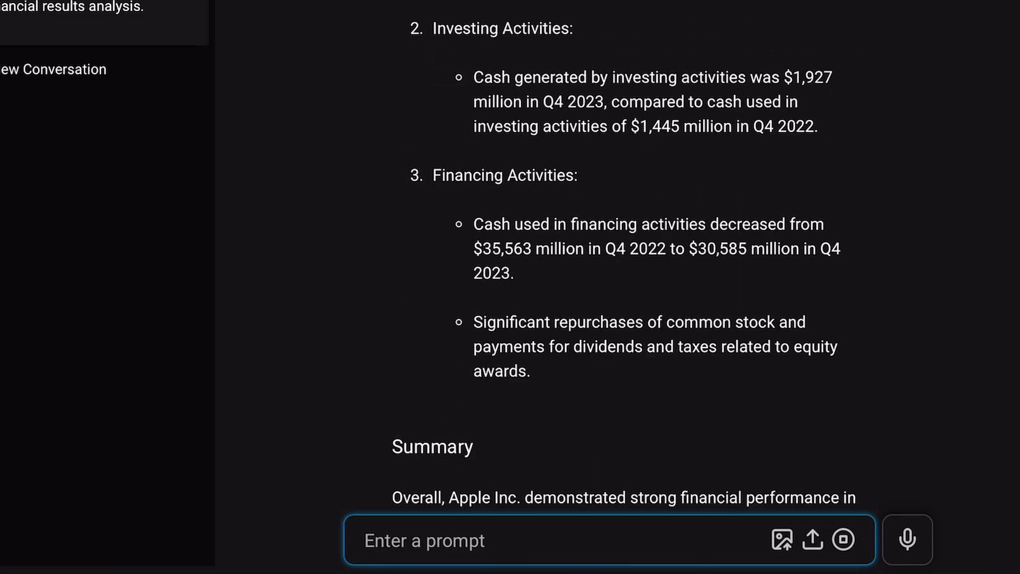
pyautogui.scroll(-3)
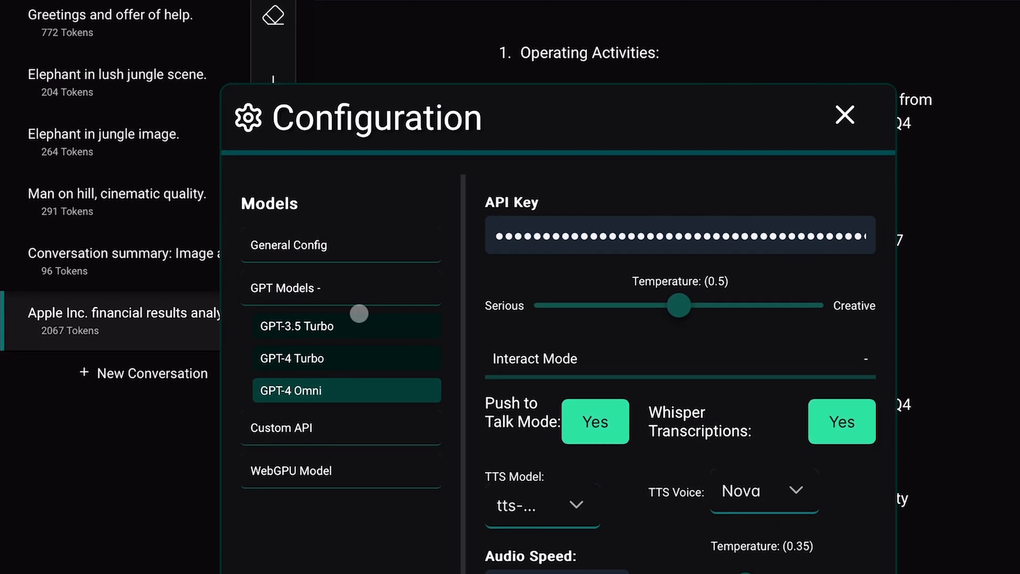
# Open the WebGPU Model settings and browse the Llama models available for in-browser loading.
pyautogui.click(290, 471)
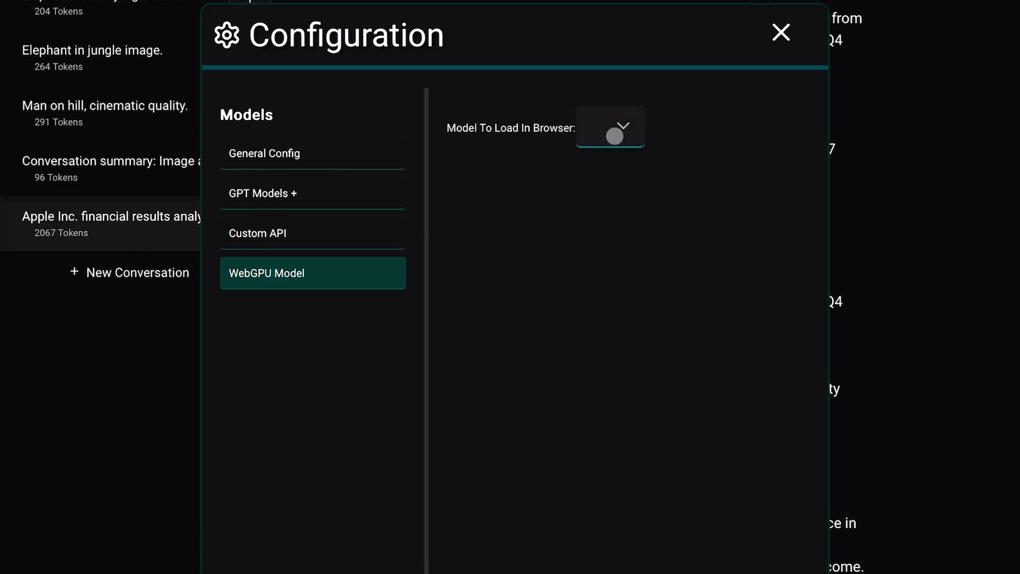
pyautogui.click(609, 127)
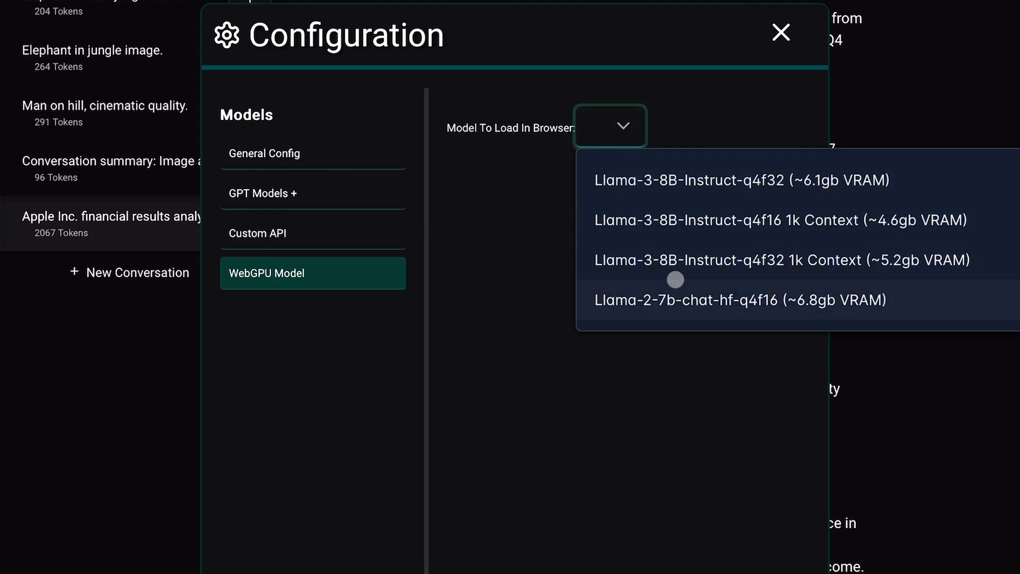
pyautogui.scroll(-3)
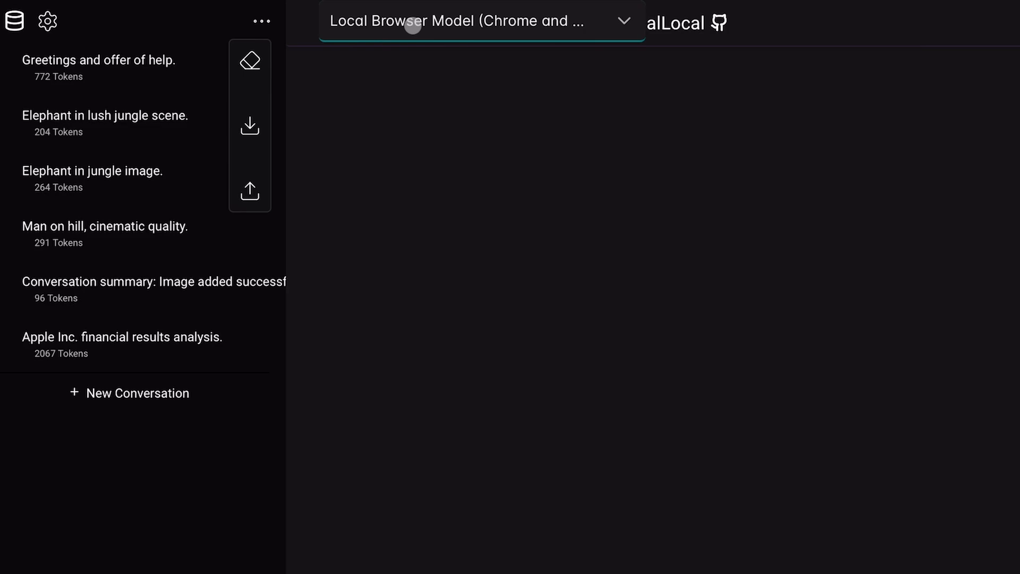
# Focus the empty chat with the local in-browser model selected.
pyautogui.click(481, 20)
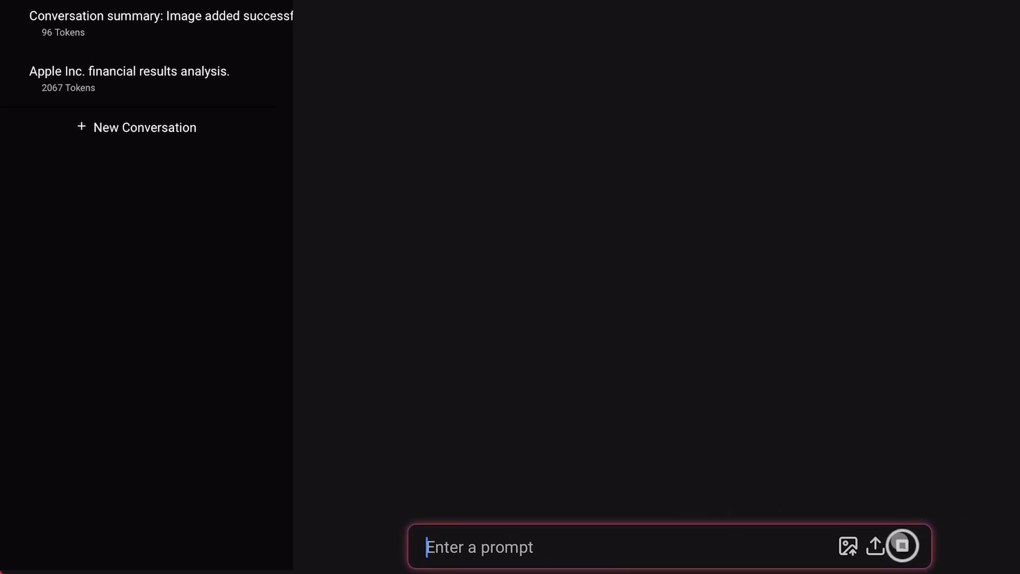
pyautogui.moveTo(874, 547)
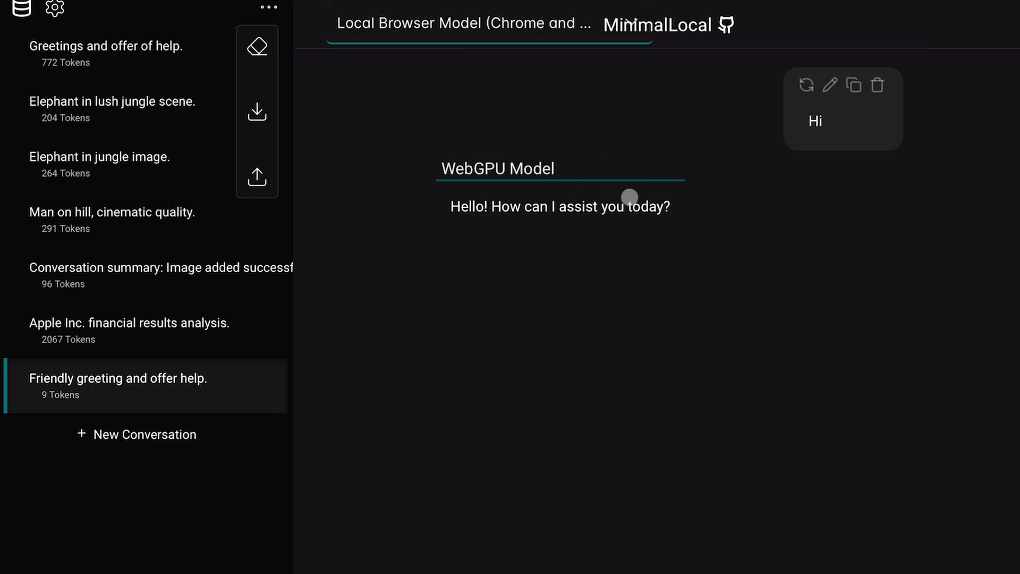
pyautogui.moveTo(616, 157)
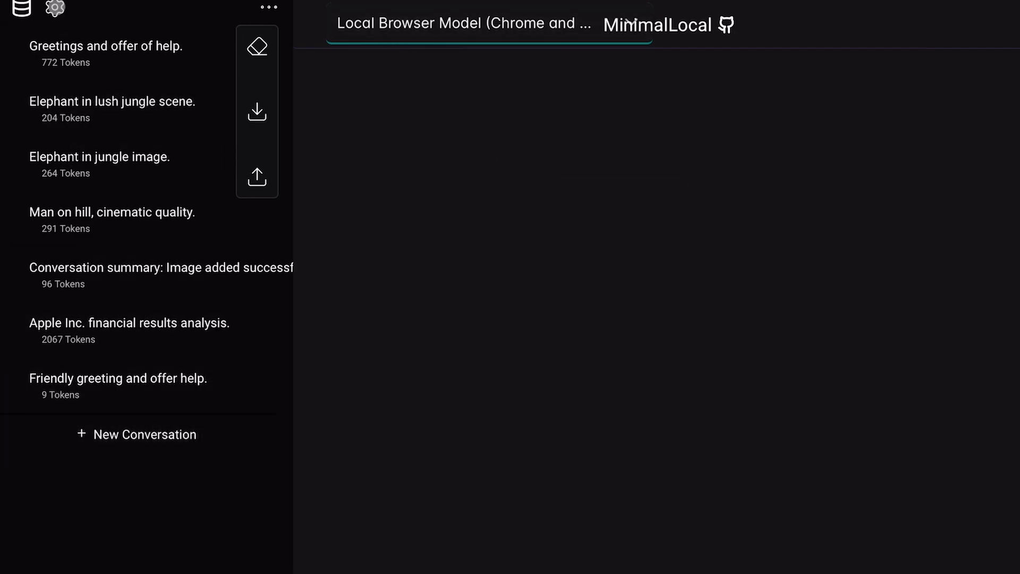
pyautogui.click(54, 8)
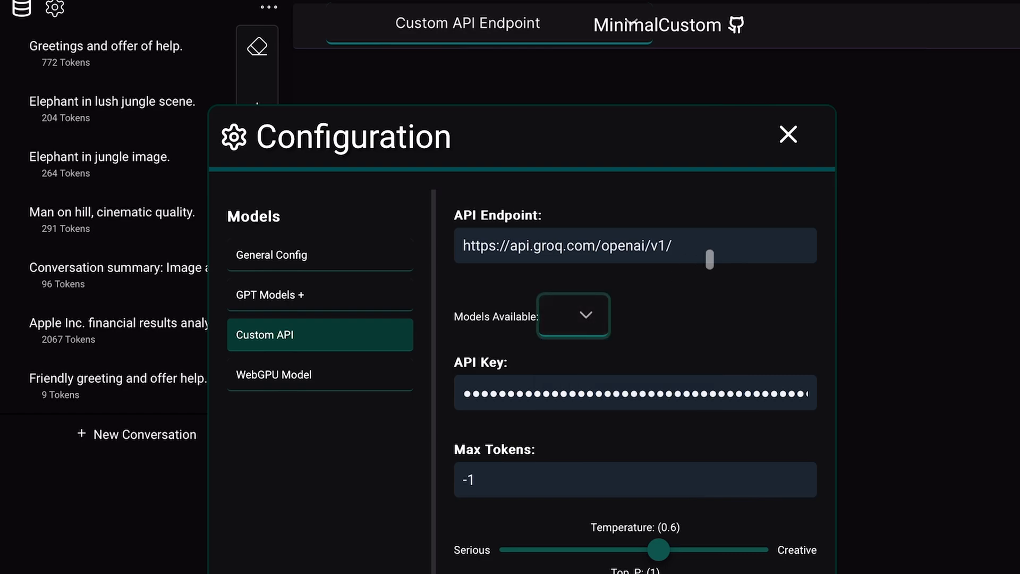
pyautogui.click(634, 245)
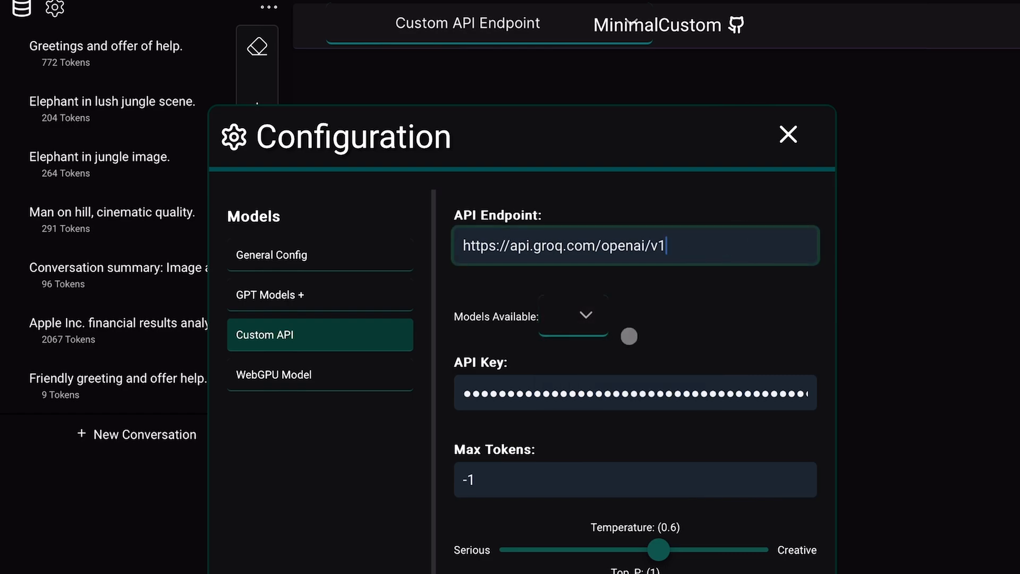
pyautogui.click(572, 314)
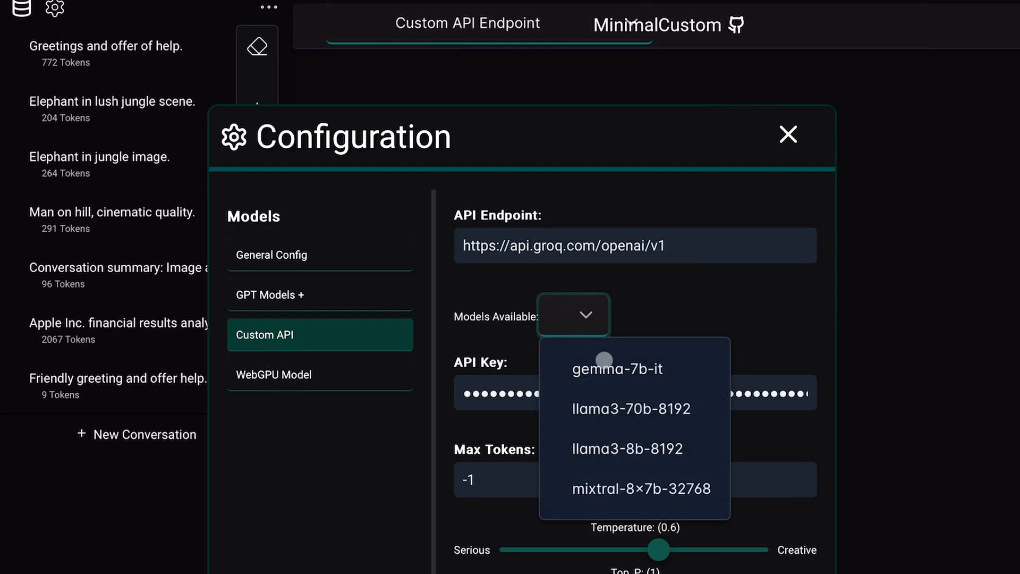
pyautogui.moveTo(654, 391)
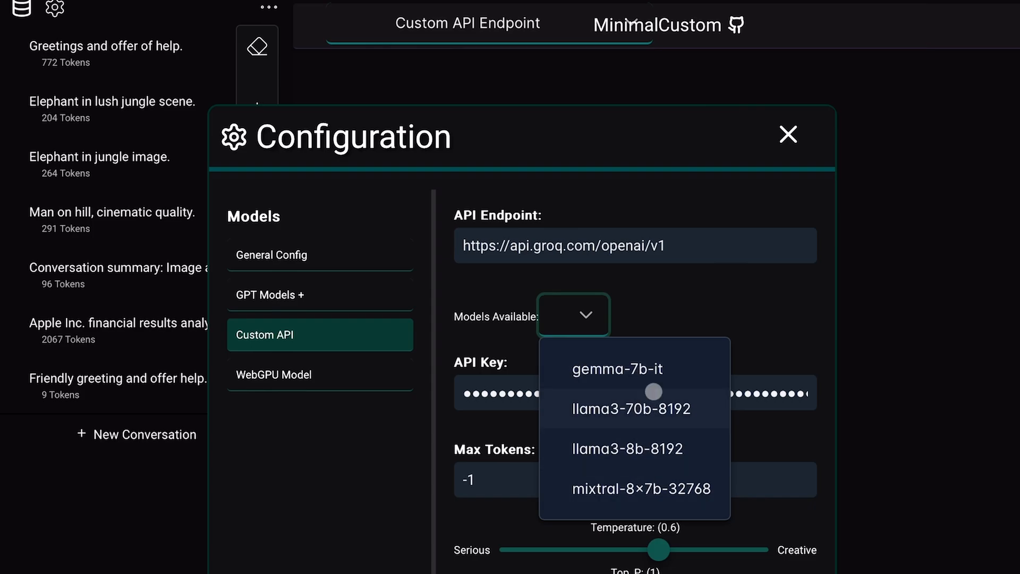
pyautogui.click(787, 135)
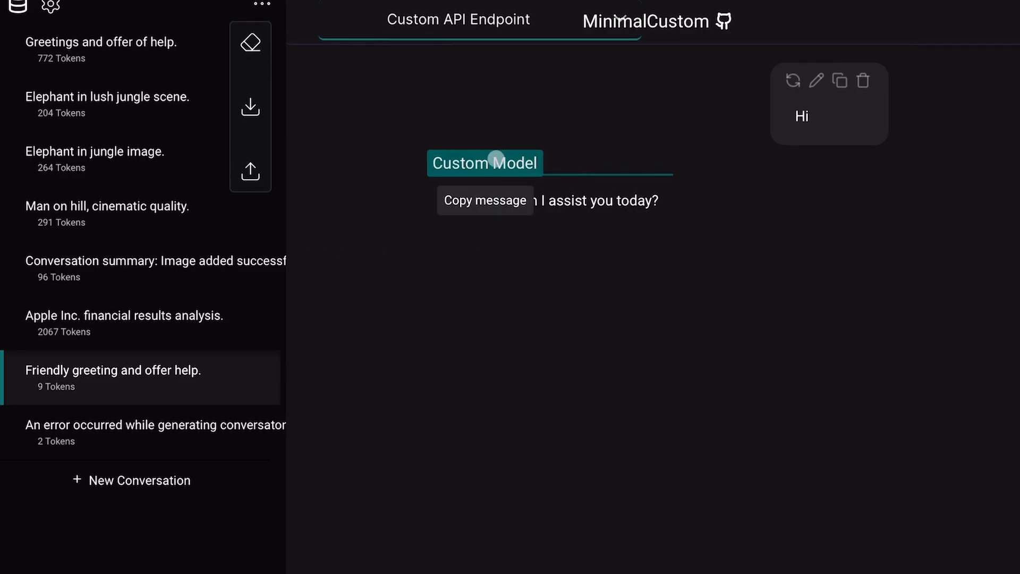
pyautogui.moveTo(646, 191)
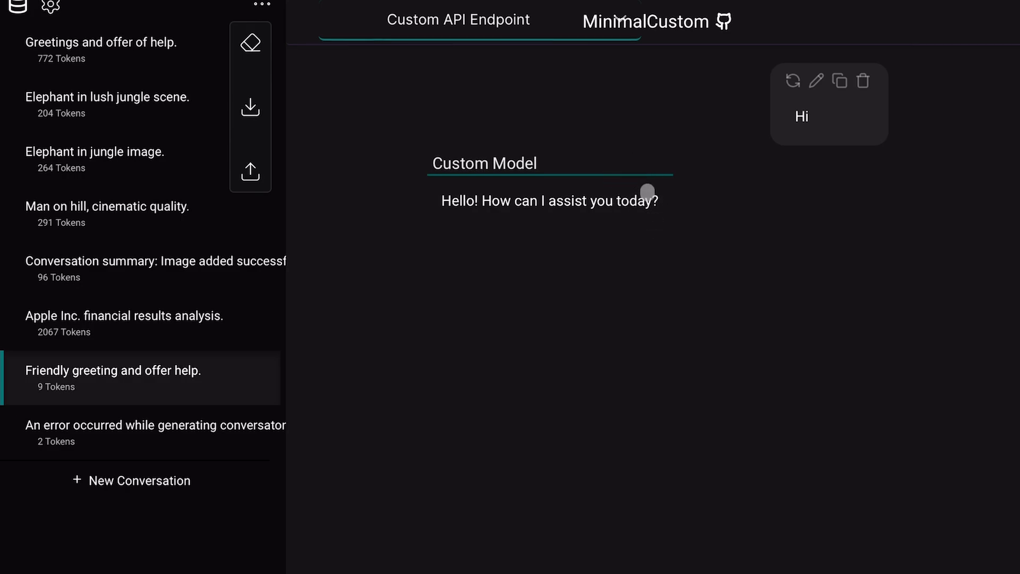
pyautogui.moveTo(517, 162)
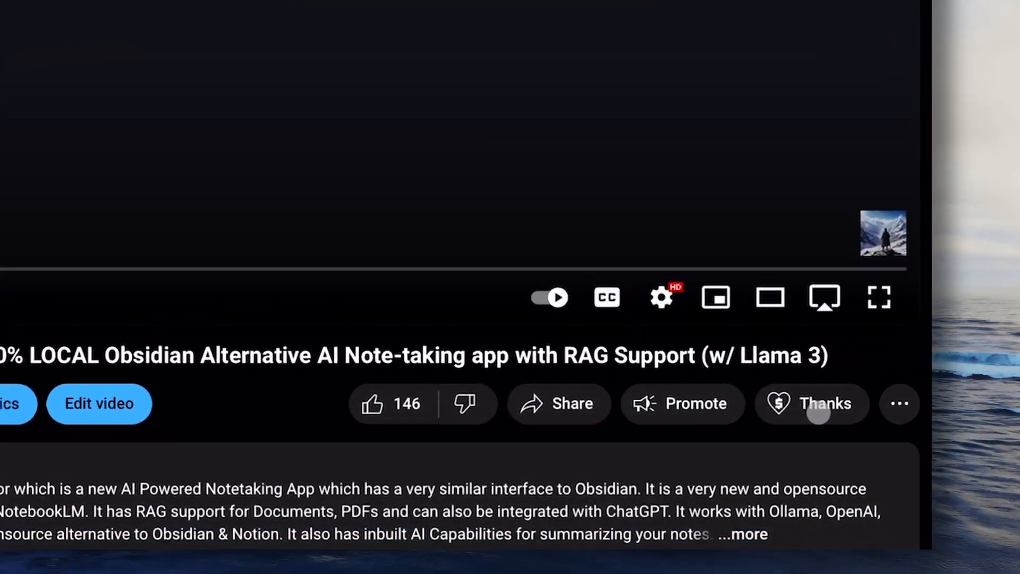
# Open YouTube's Super Thanks dialog to support AICodeKing with $2.00.
pyautogui.click(811, 403)
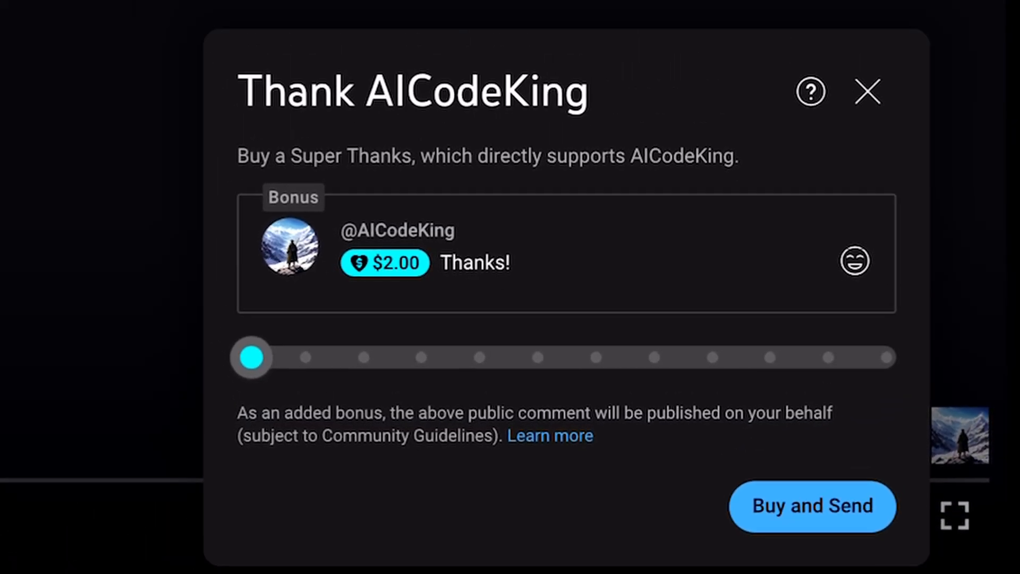